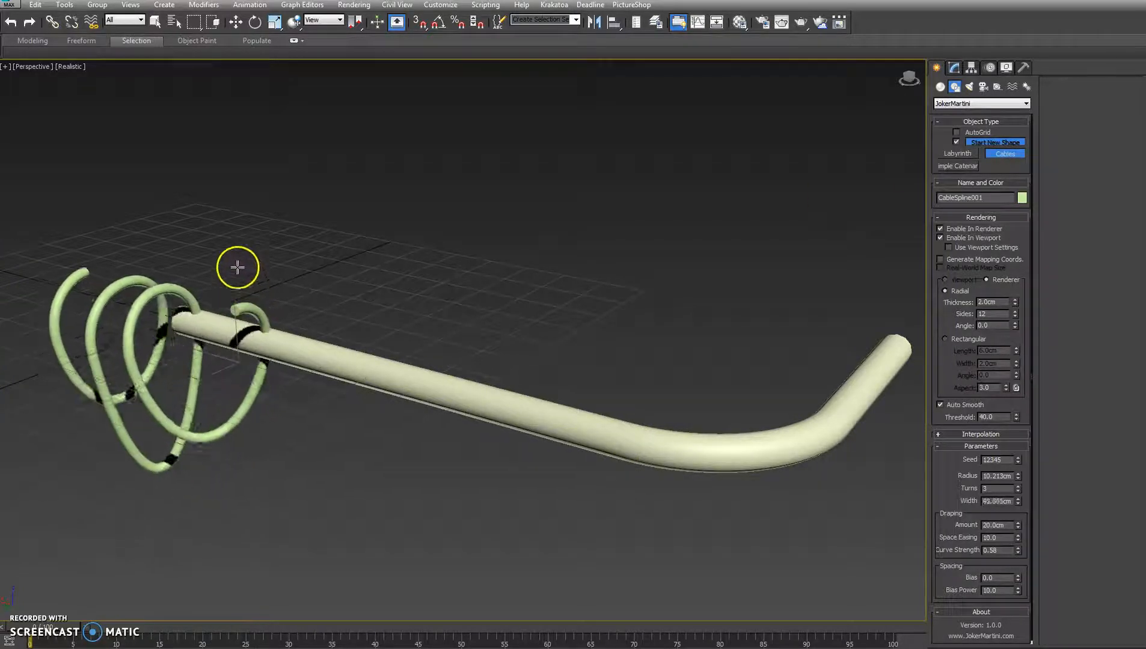
- Apply a Path Deform (WSM) modifier to the cable spline from the Modify panel
{"action": "left_click", "coordinate": [940, 67]}
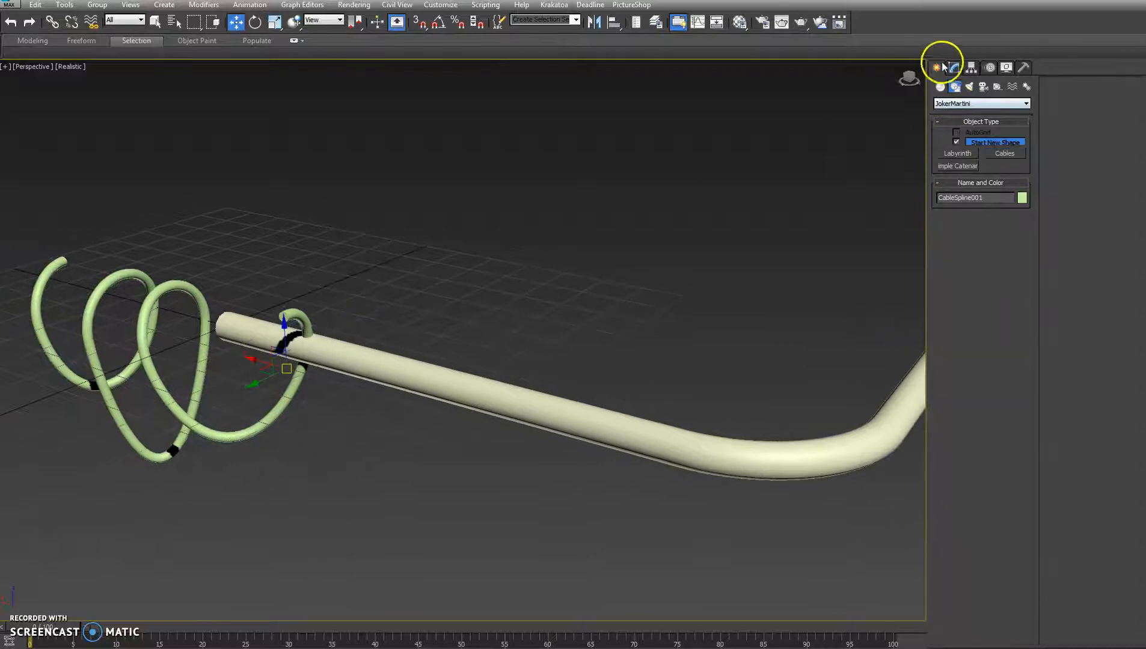
{"action": "left_click", "coordinate": [1026, 101]}
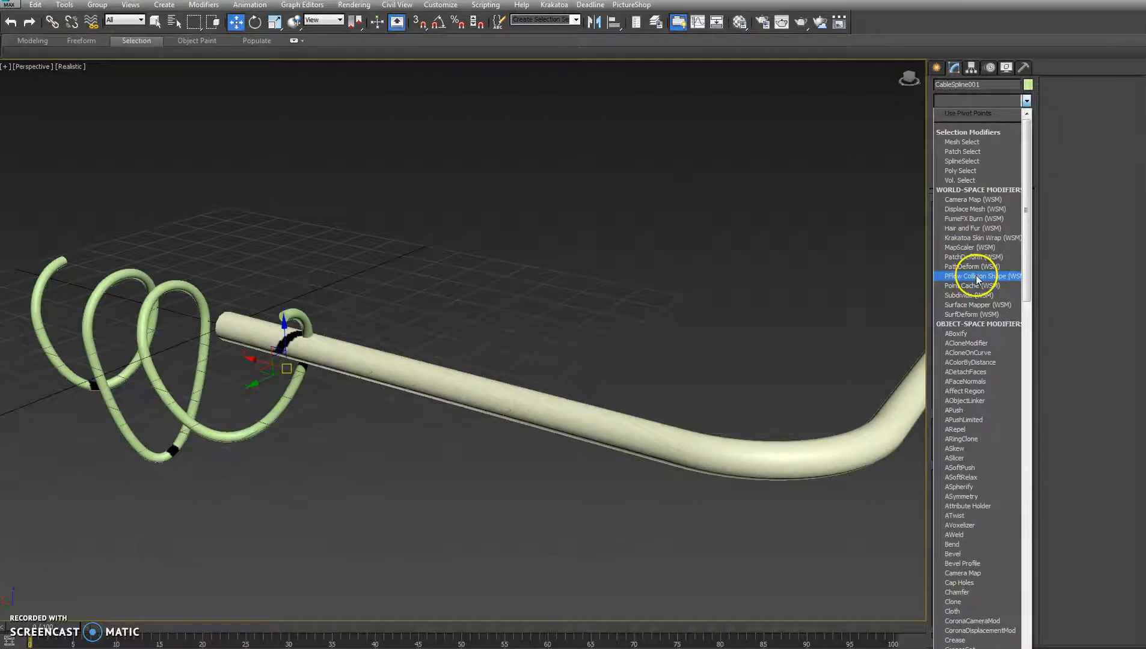
{"action": "left_click", "coordinate": [978, 276]}
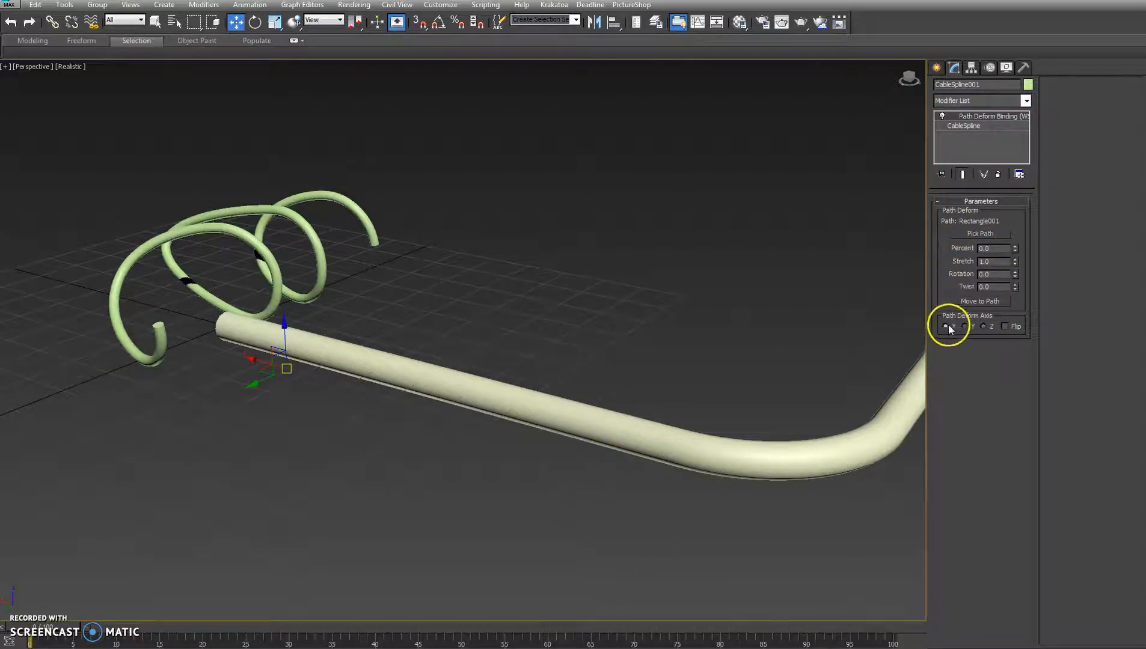
- Deform the cable along the X axis and return to its base CableSpline parameters
{"action": "left_click", "coordinate": [952, 326]}
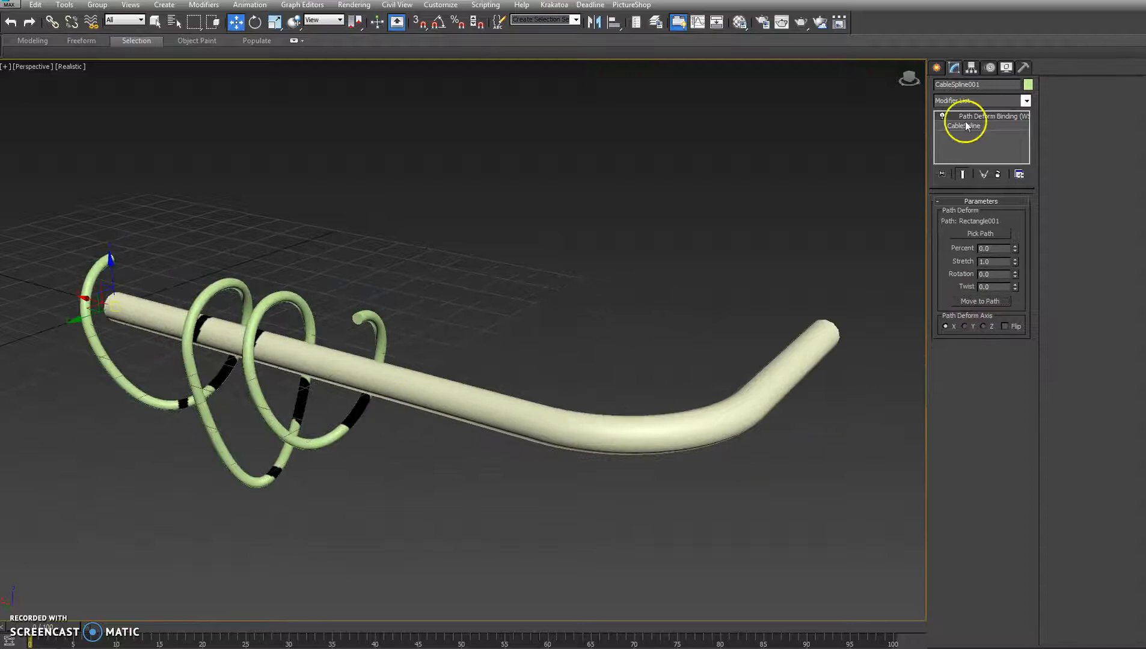
{"action": "left_click", "coordinate": [963, 126]}
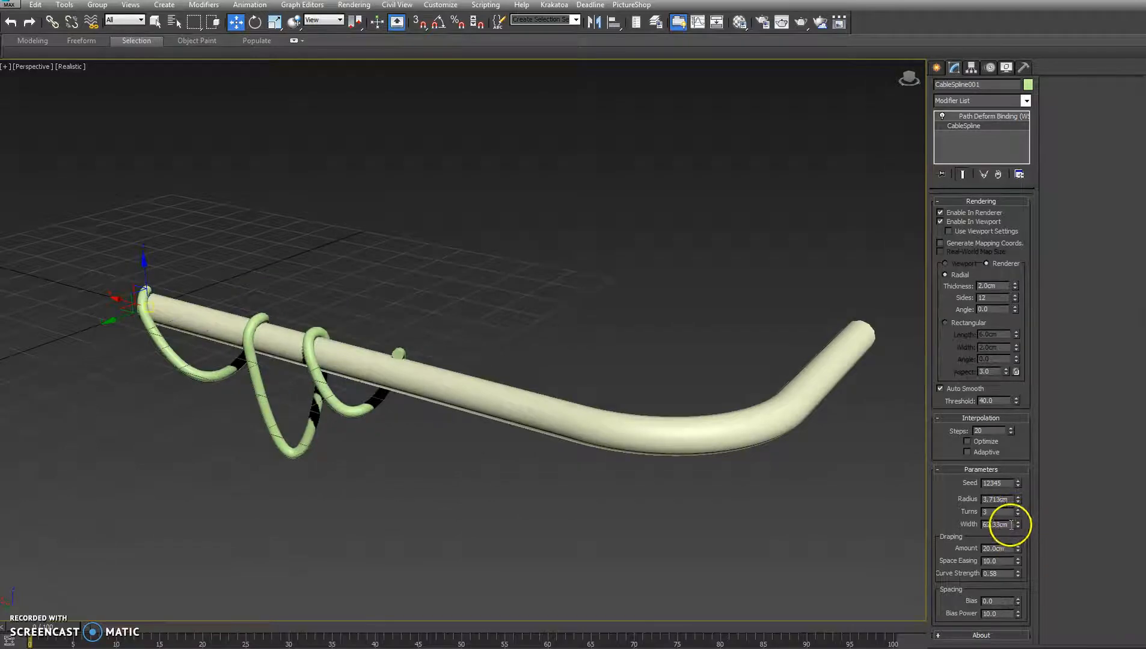
- Set the cable Width to 180cm and raise Turns to 4 so it spans the pipe
{"action": "triple_click", "coordinate": [996, 524]}
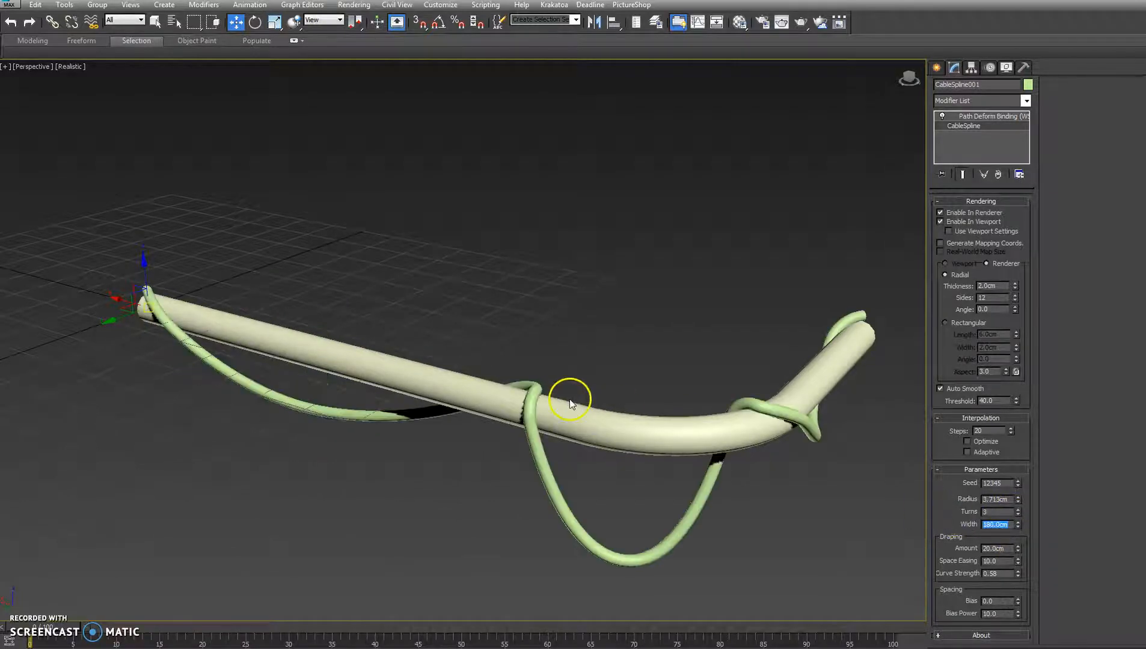
{"action": "left_click", "coordinate": [1015, 508]}
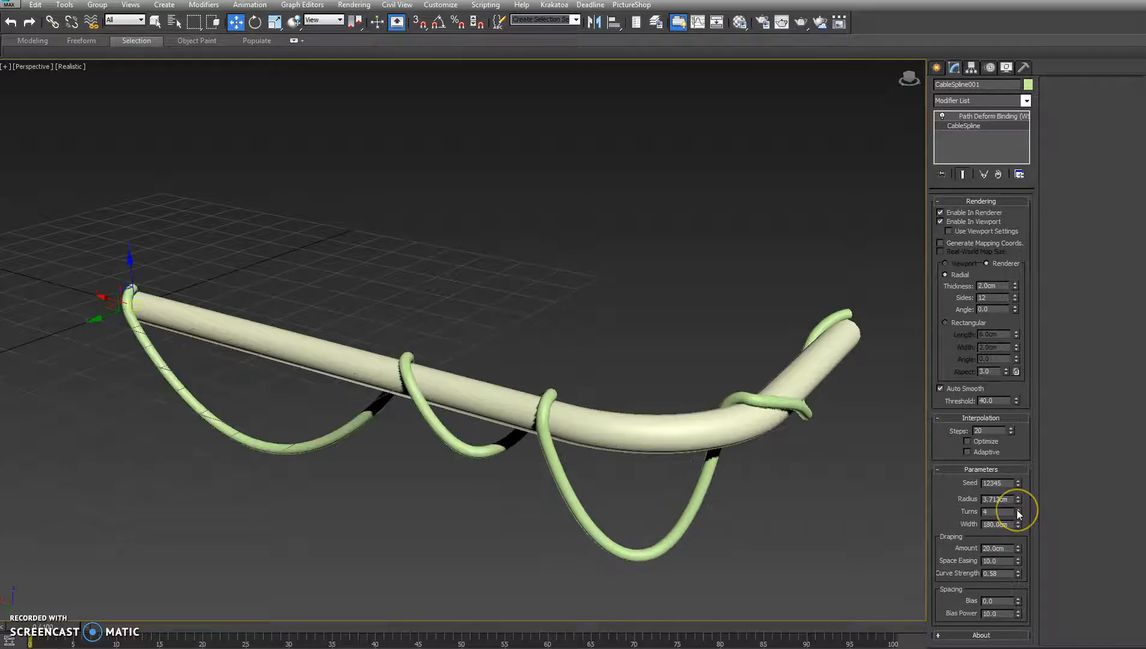
{"action": "left_click", "coordinate": [1016, 510]}
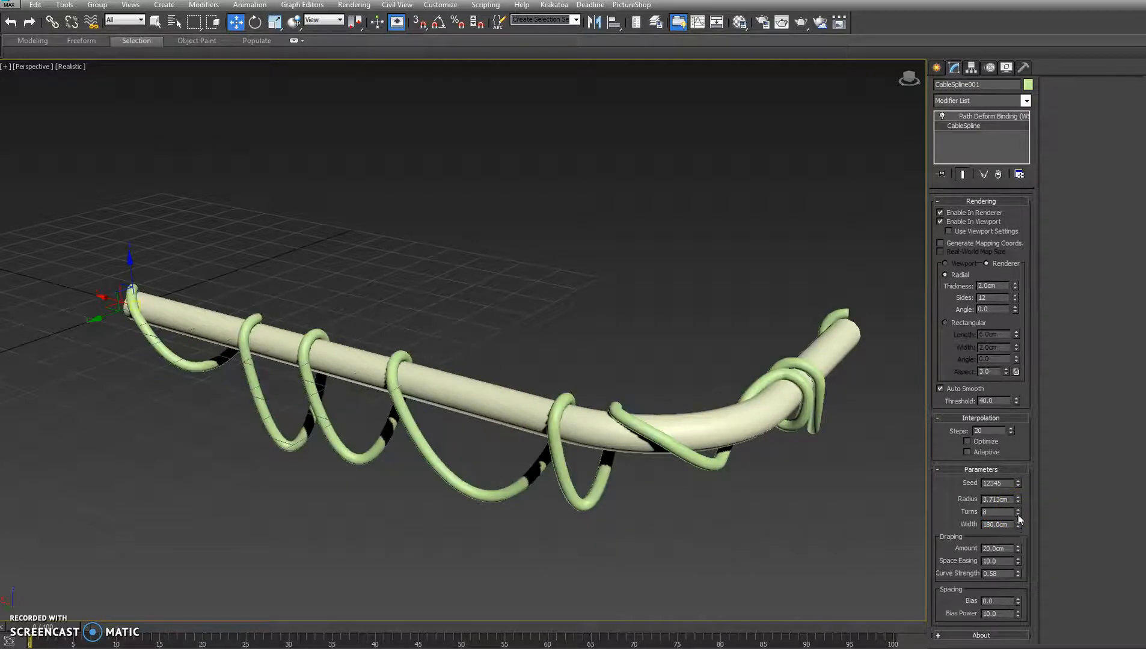
{"action": "left_click", "coordinate": [1014, 515]}
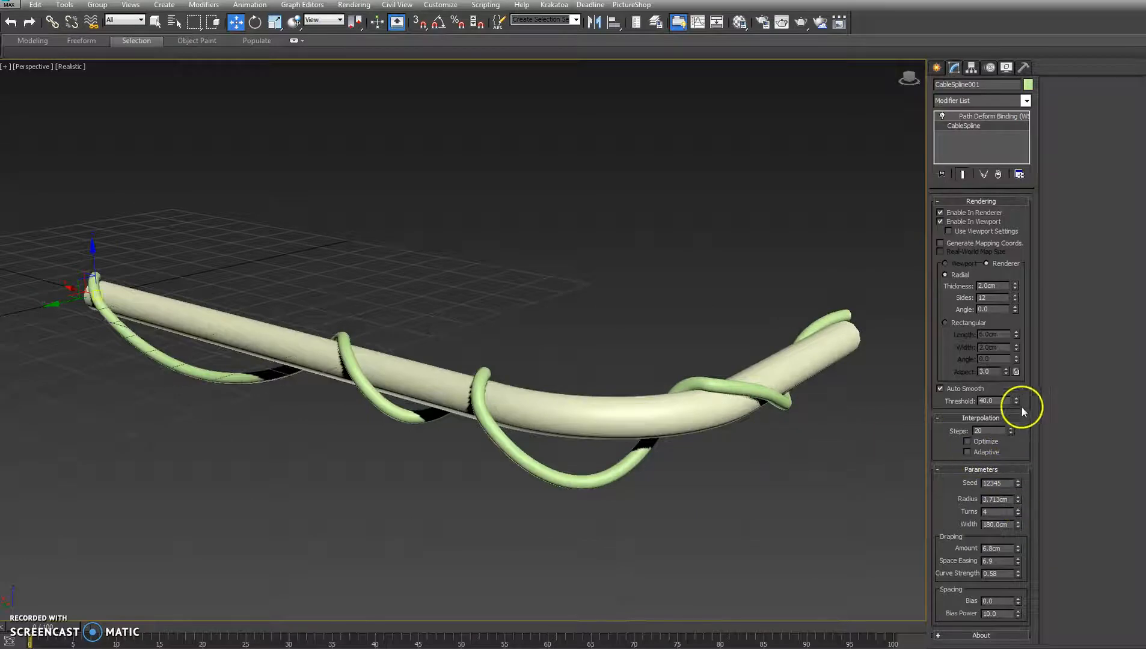
- Raise Turns to 6, rebalance Spacing Bias, then start an Edit > Clone of the cable
{"action": "left_click", "coordinate": [1016, 509]}
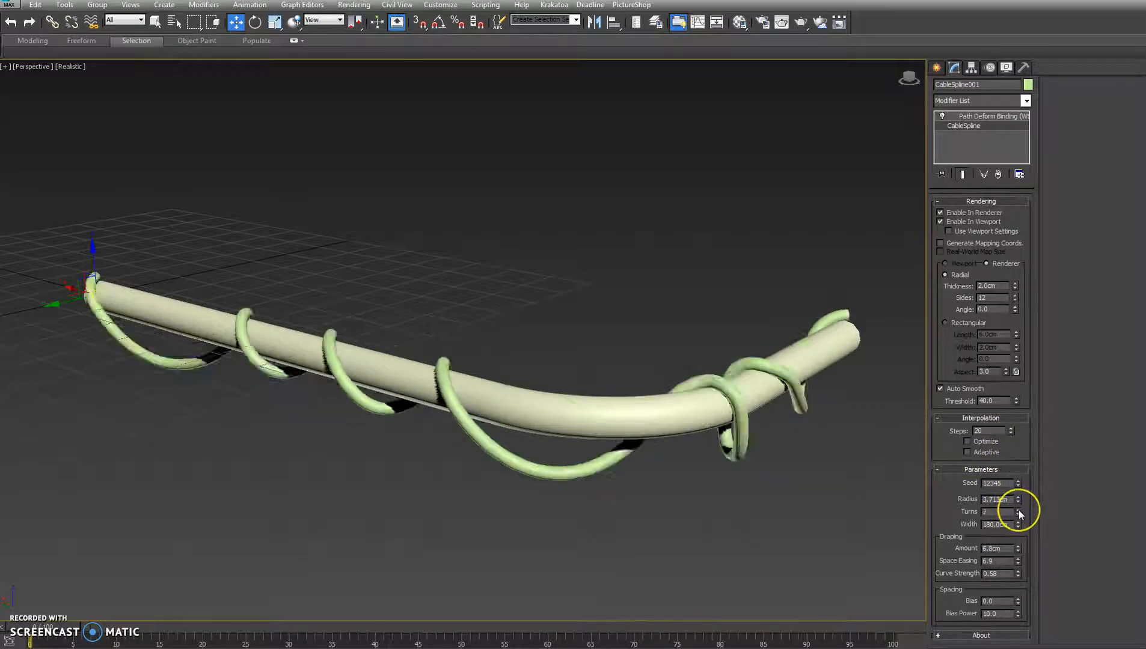
{"action": "left_click", "coordinate": [1016, 509]}
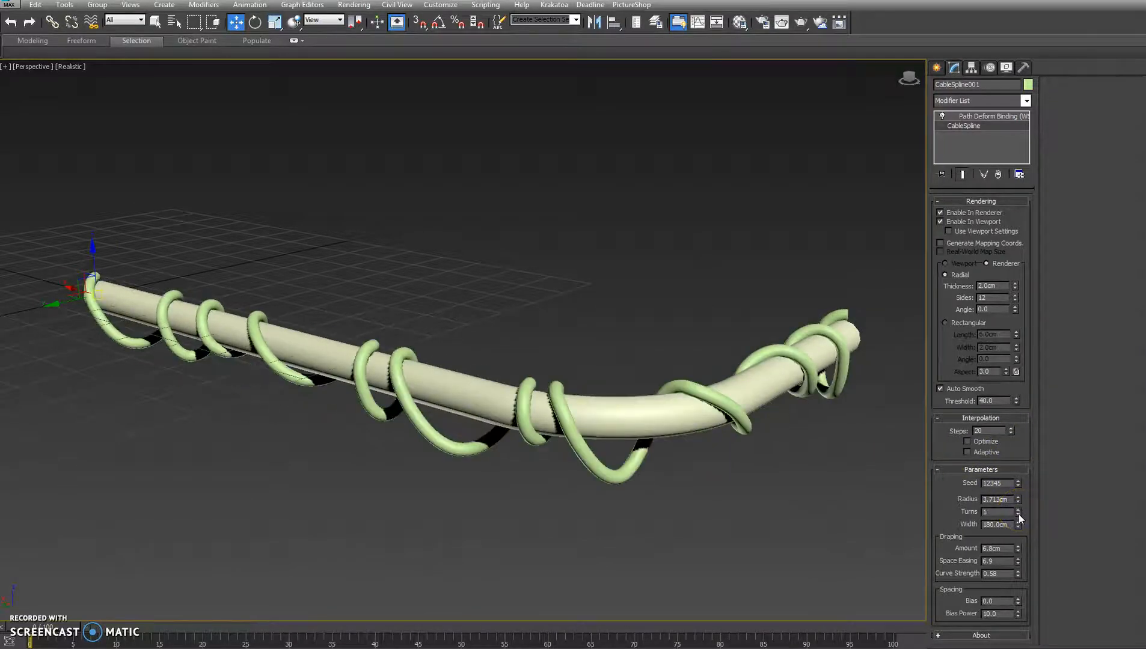
{"action": "left_click", "coordinate": [1016, 510]}
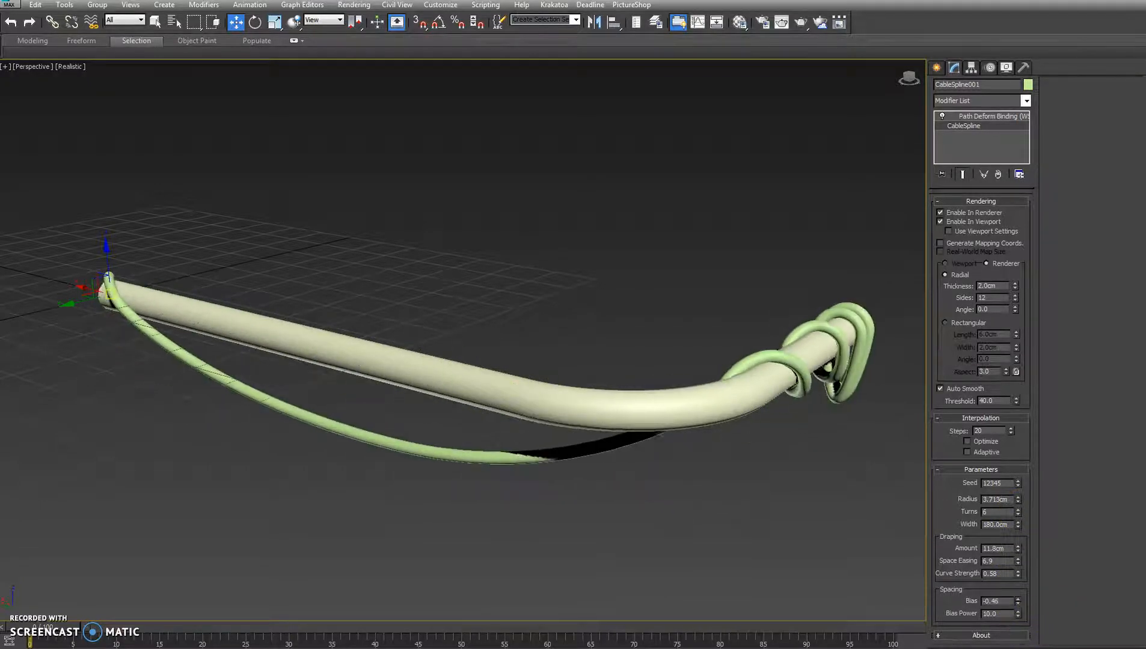
{"action": "left_click", "coordinate": [1016, 599]}
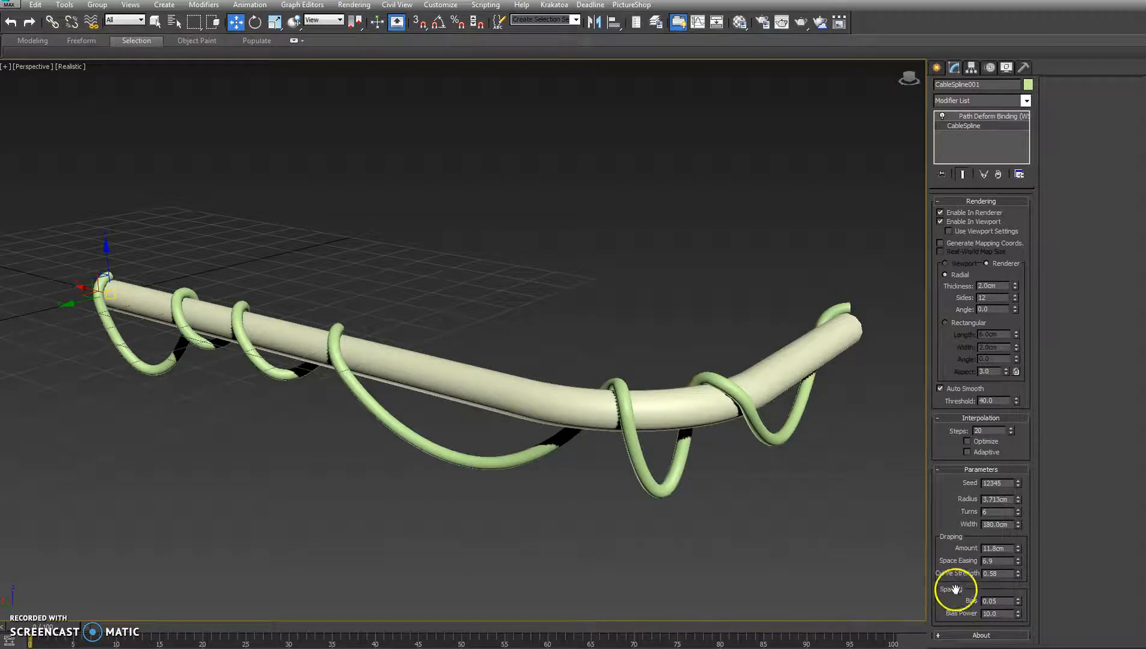
{"action": "left_click", "coordinate": [992, 117]}
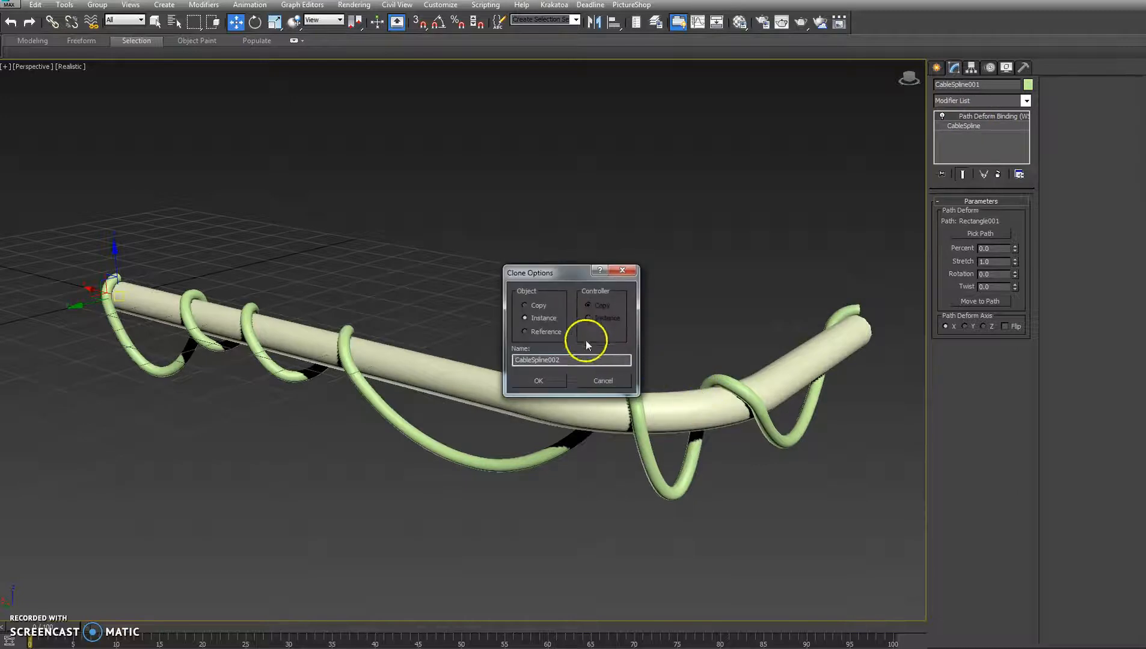
- Choose Copy in Clone Options to make CableSpline002 an independent copy
{"action": "left_click", "coordinate": [537, 382]}
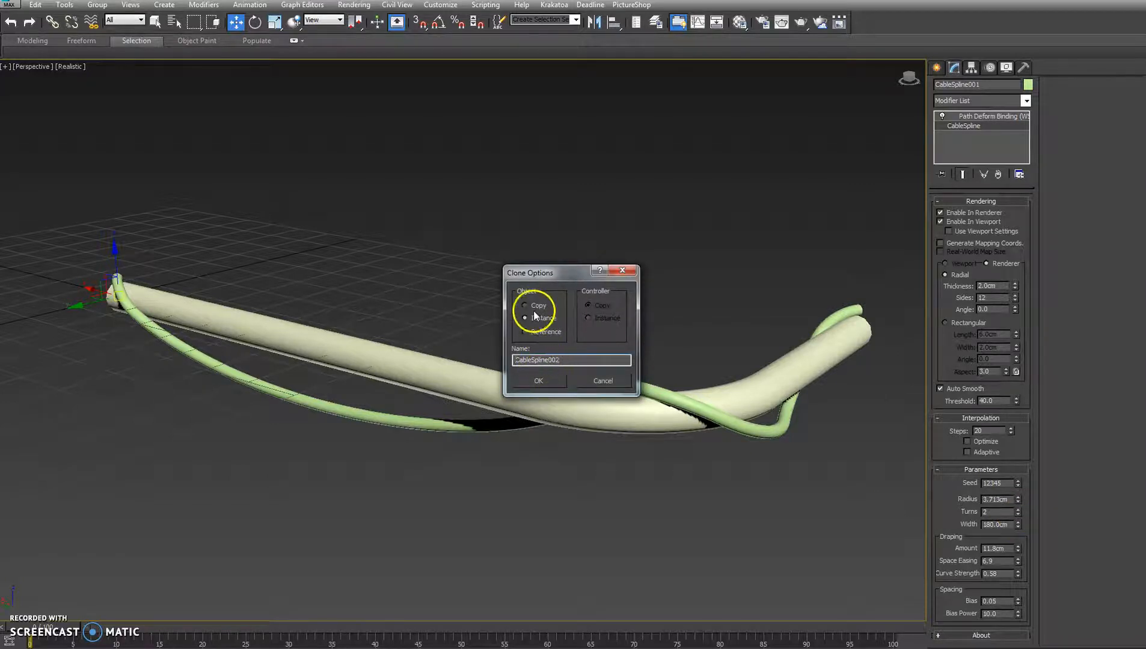
{"action": "left_click", "coordinate": [538, 381]}
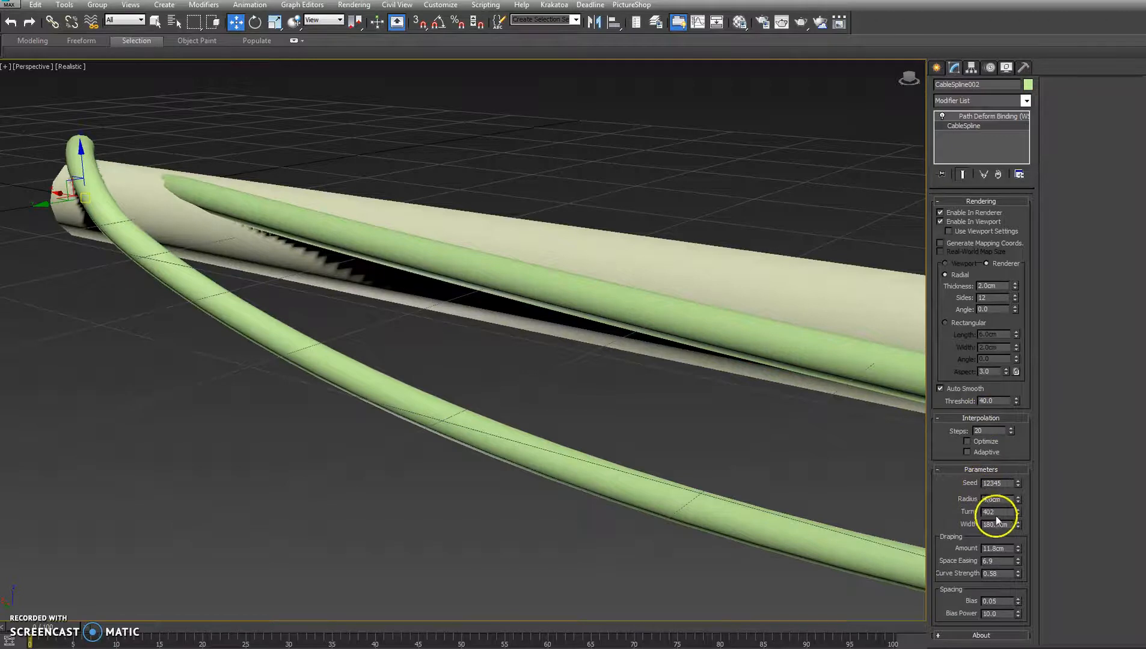
- Give the clone 10 Turns, 0.25cm Thickness, 0 Draping Amount and a 1.5cm Radius
{"action": "triple_click", "coordinate": [990, 512]}
{"action": "type", "text": "10"}
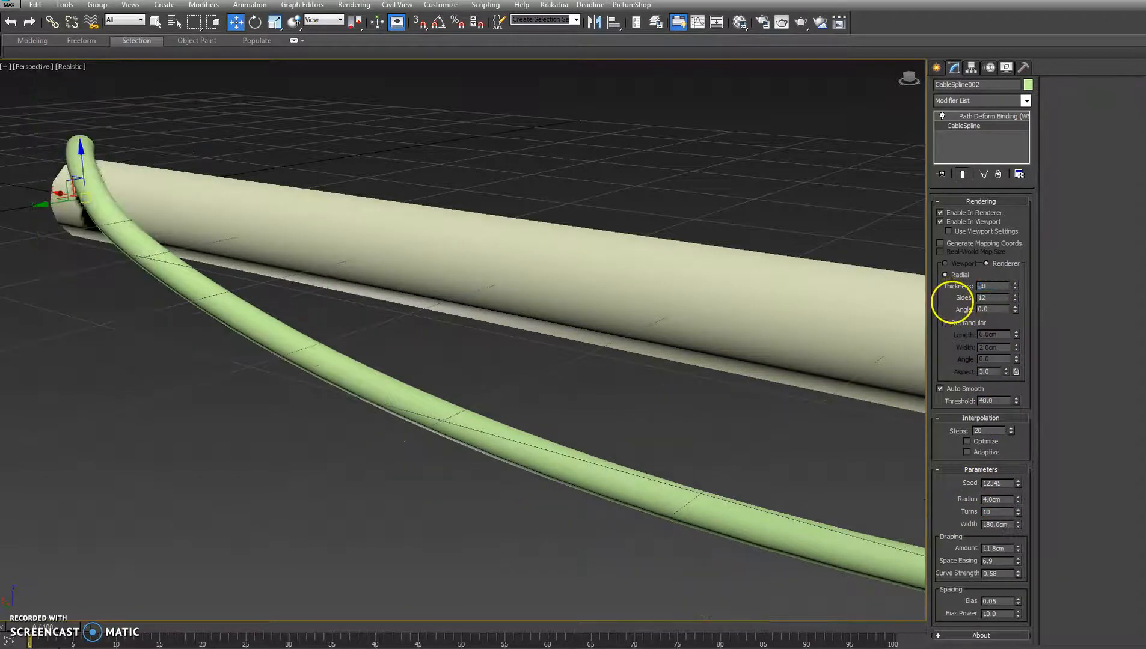
{"action": "triple_click", "coordinate": [992, 285]}
{"action": "type", "text": "0.25"}
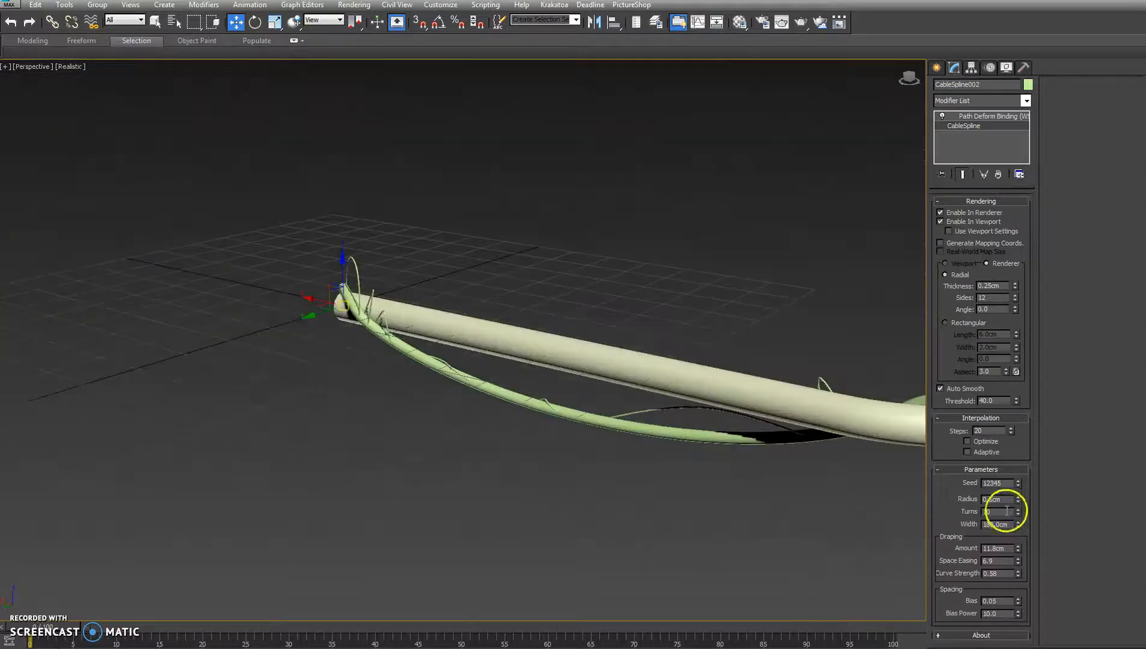
{"action": "left_click", "coordinate": [1016, 550]}
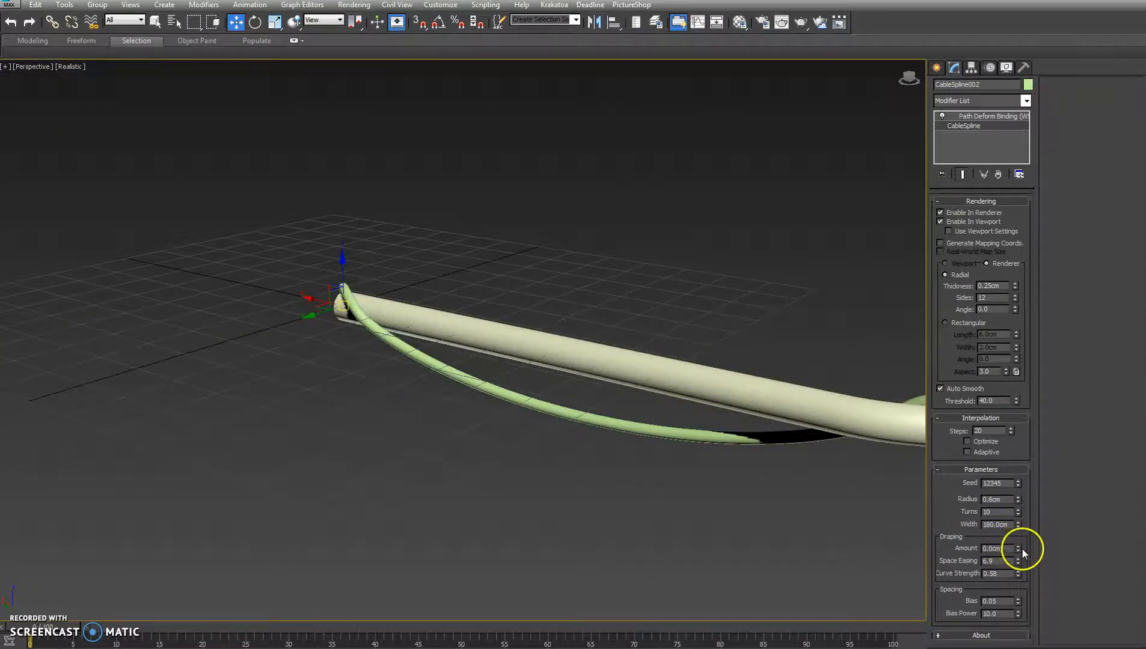
{"action": "left_click", "coordinate": [1016, 497]}
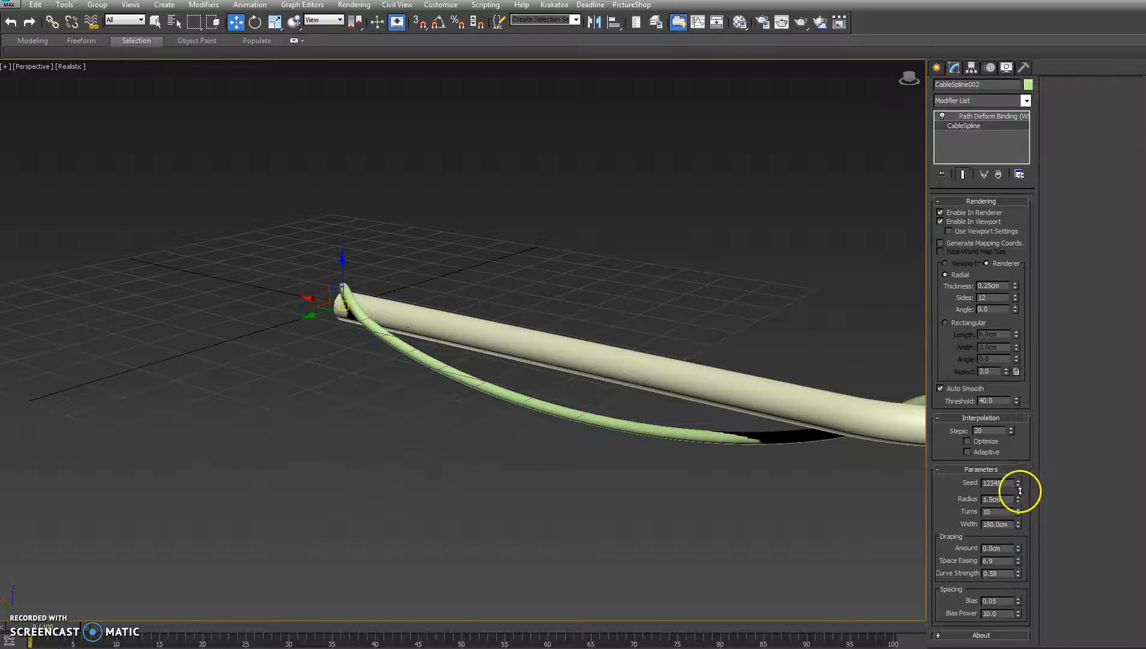